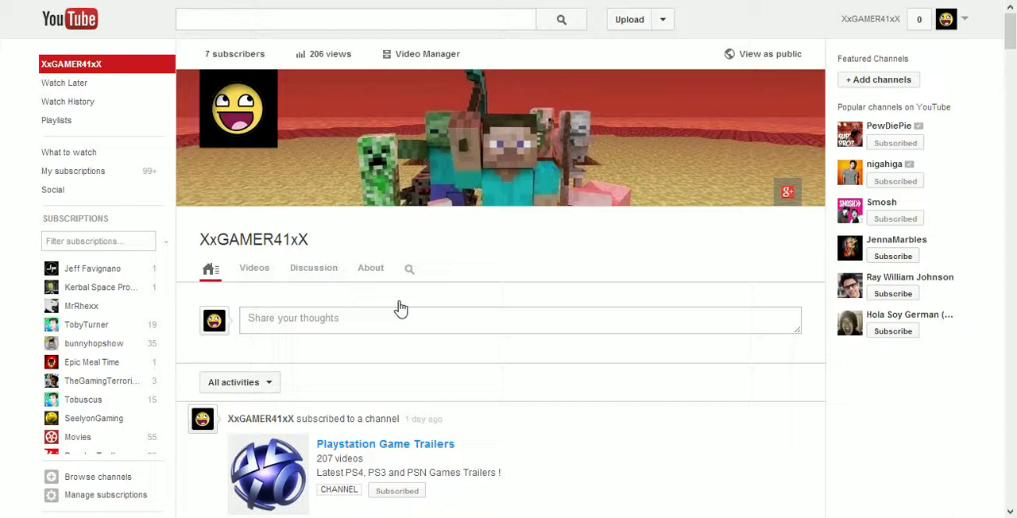
Go to the XxGAMER41xX channel and show its Videos tab of uploads.
{"action": "scroll", "scroll_direction": "down", "scroll_amount": 3}
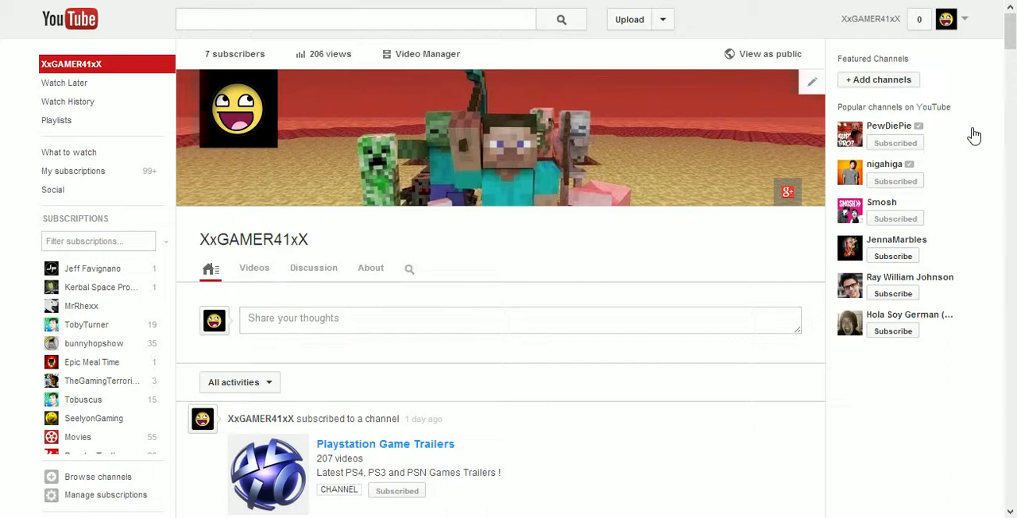
{"action": "mouse_move", "coordinate": [626, 185]}
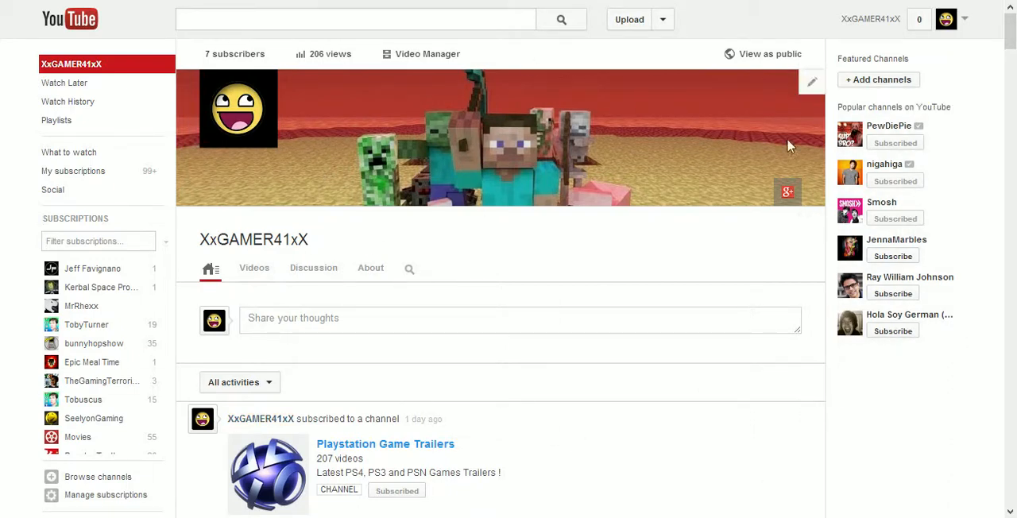
{"action": "mouse_move", "coordinate": [169, 330]}
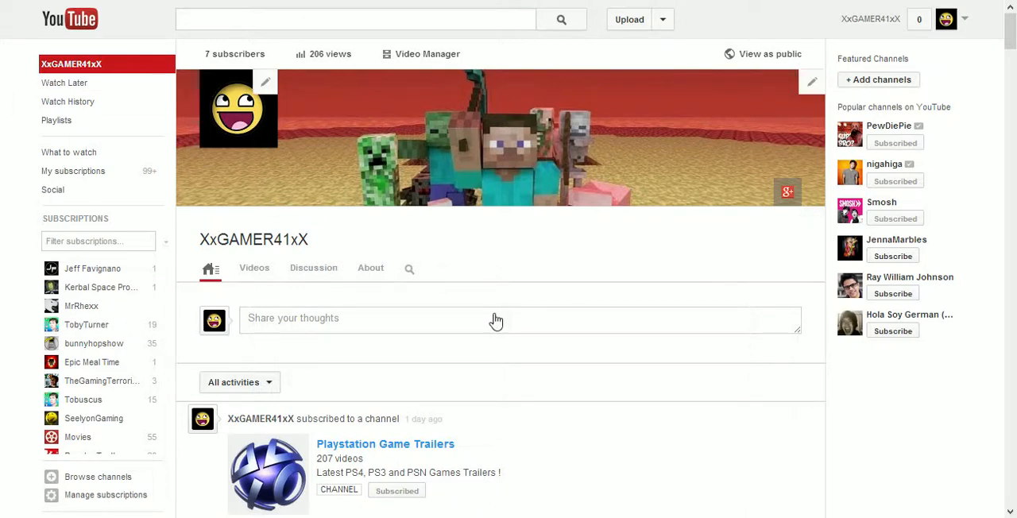
{"action": "mouse_move", "coordinate": [543, 301]}
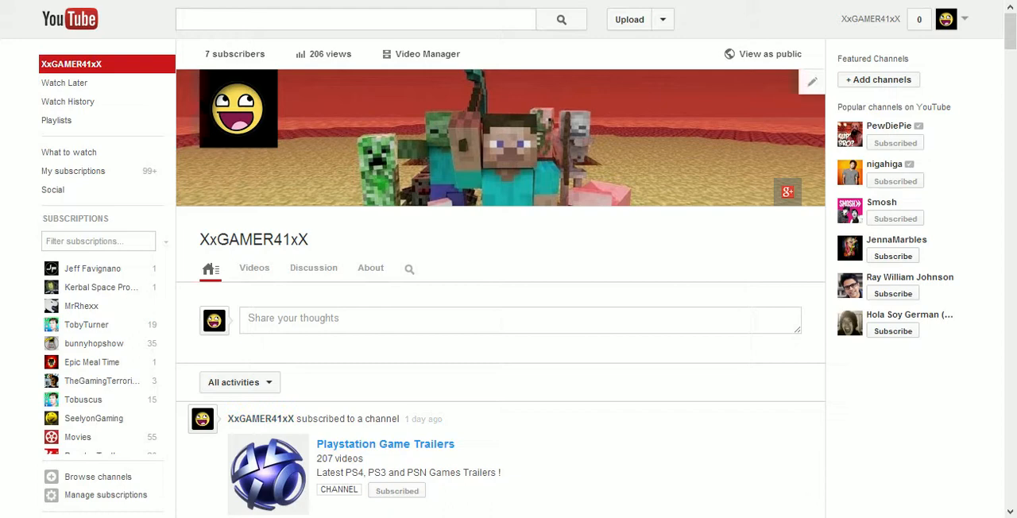
{"action": "mouse_move", "coordinate": [295, 124]}
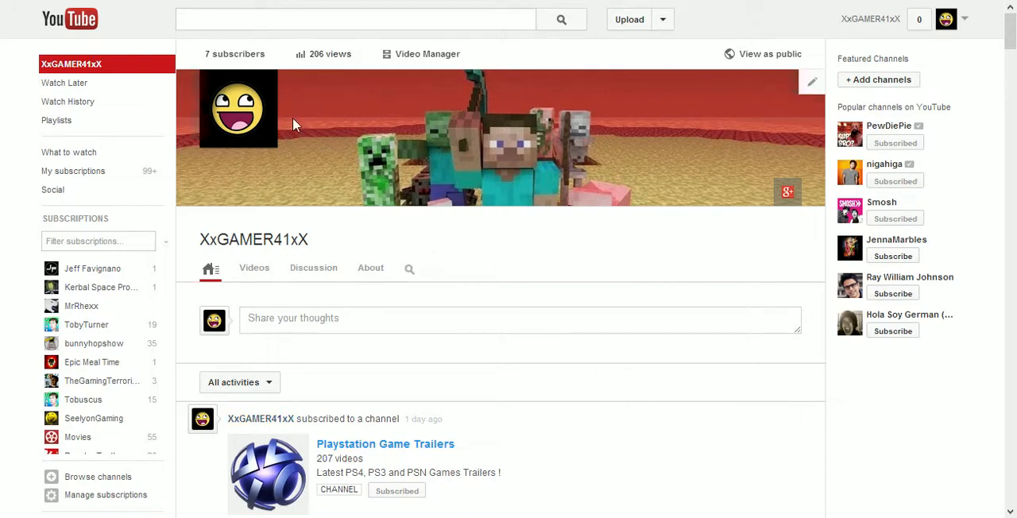
{"action": "mouse_move", "coordinate": [642, 279]}
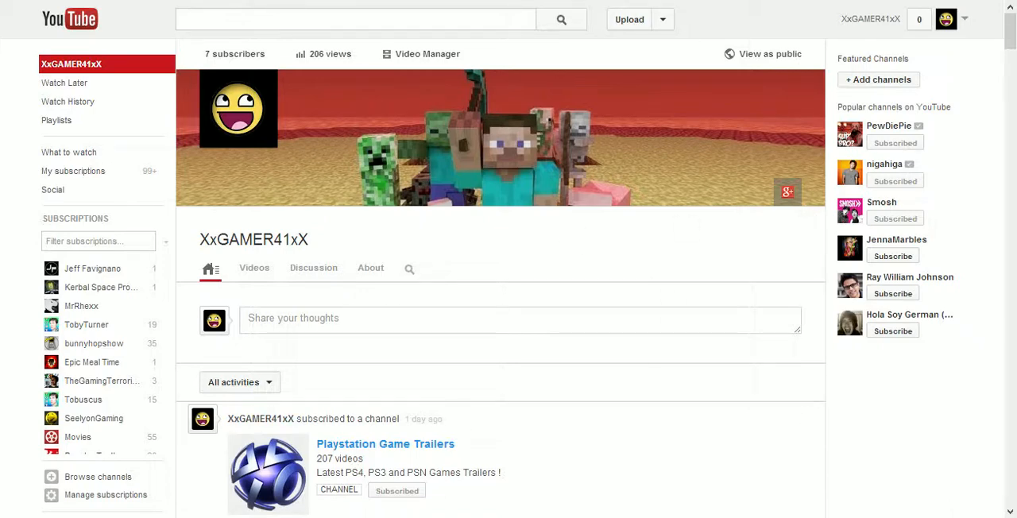
{"action": "mouse_move", "coordinate": [728, 242]}
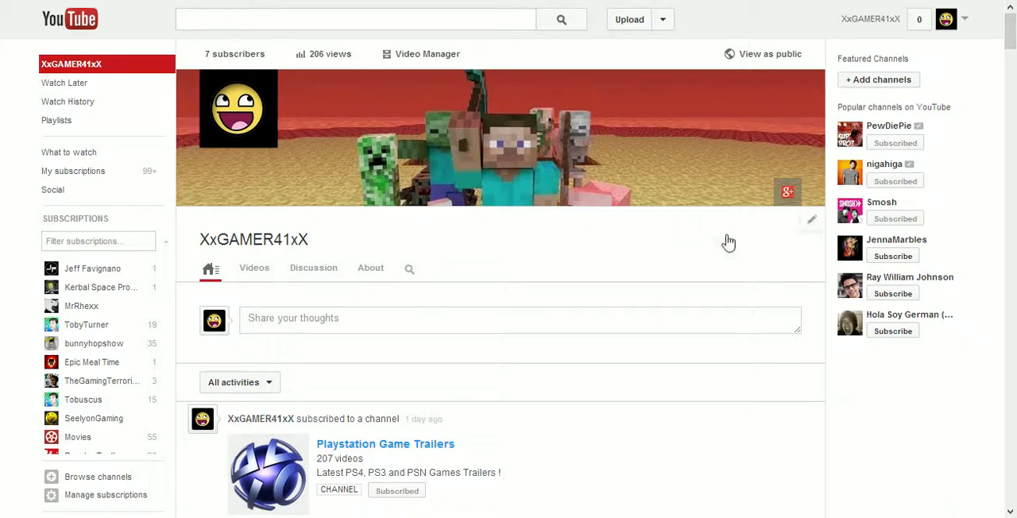
{"action": "mouse_move", "coordinate": [633, 178]}
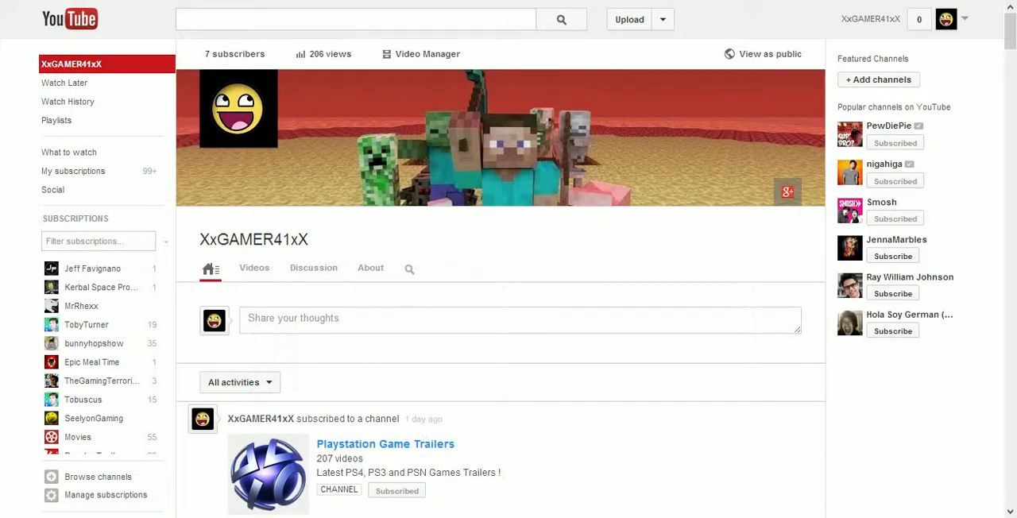
{"action": "mouse_move", "coordinate": [785, 509]}
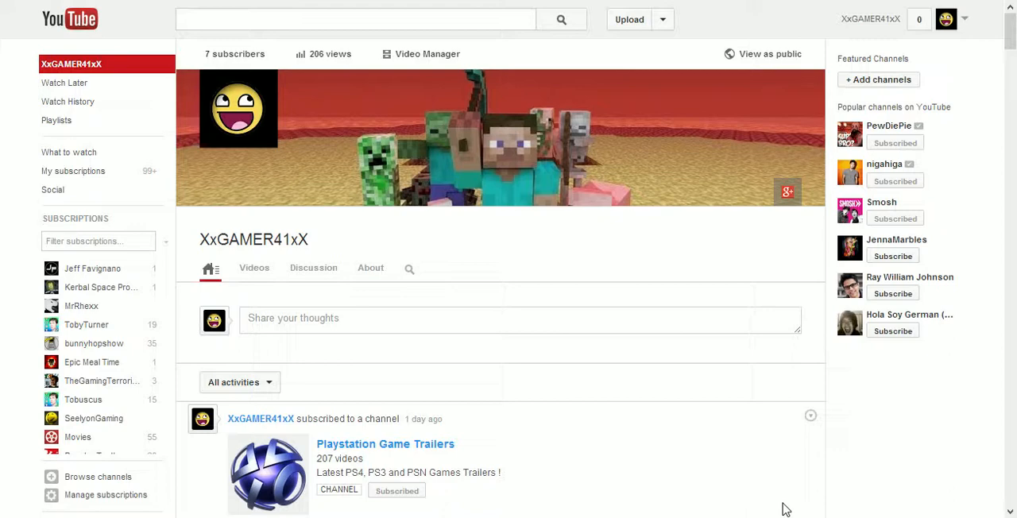
{"action": "mouse_move", "coordinate": [795, 247]}
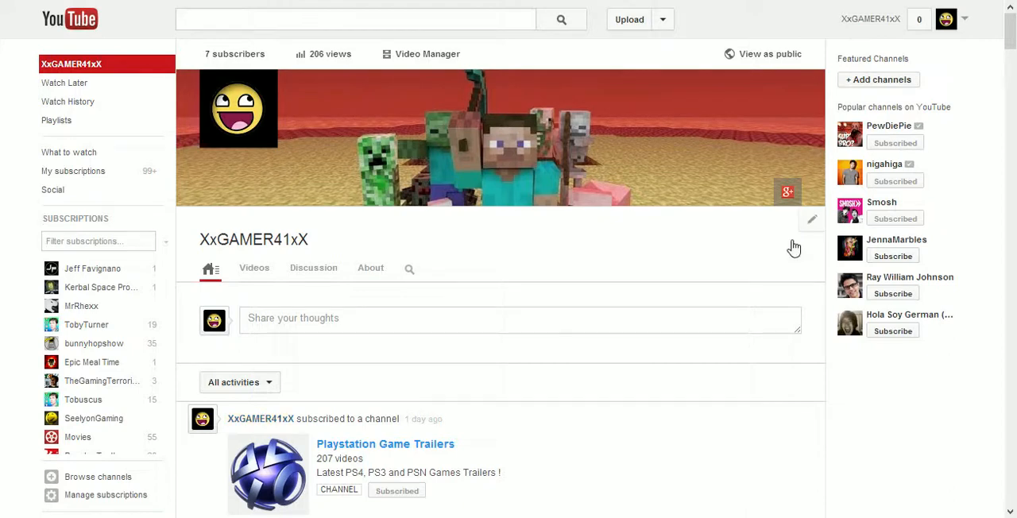
{"action": "mouse_move", "coordinate": [823, 54]}
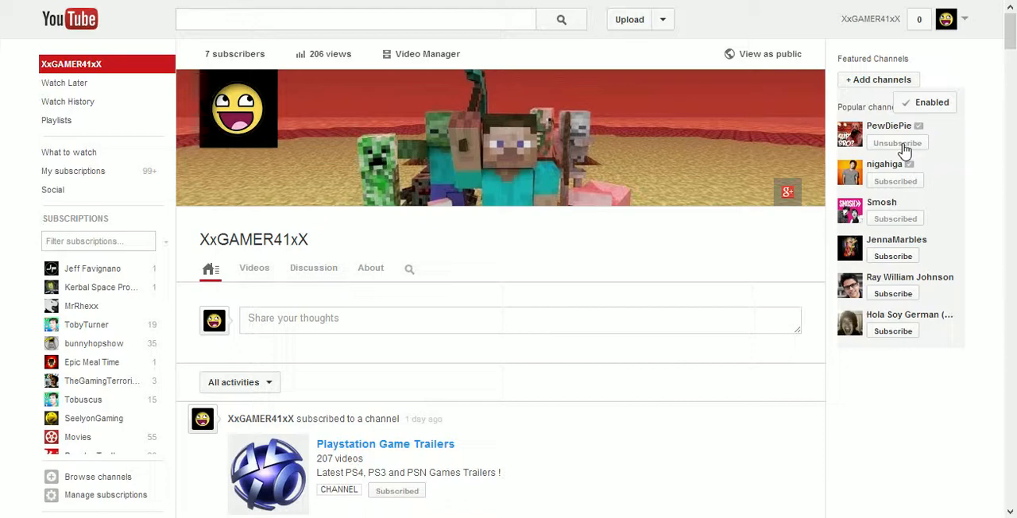
{"action": "left_click", "coordinate": [895, 143]}
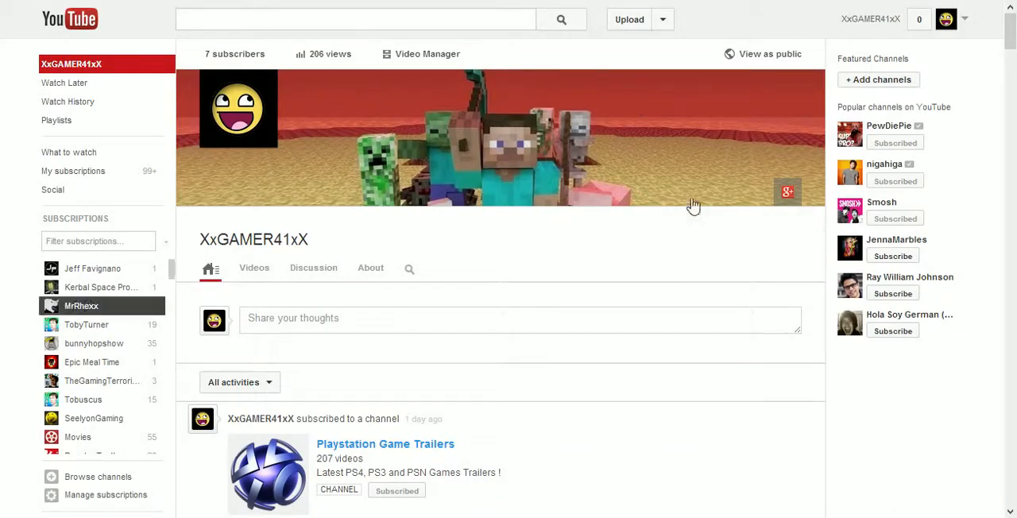
{"action": "mouse_move", "coordinate": [213, 191]}
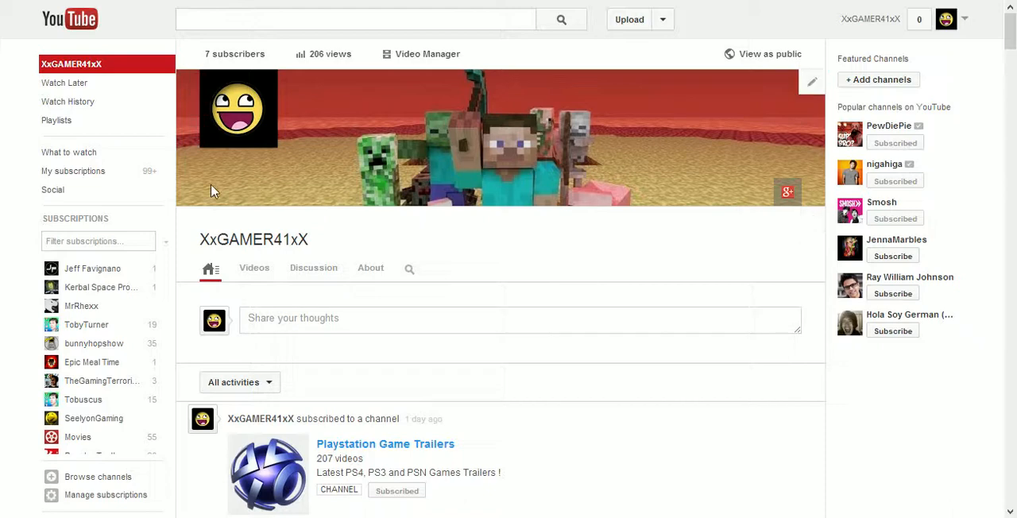
{"action": "left_click", "coordinate": [230, 54]}
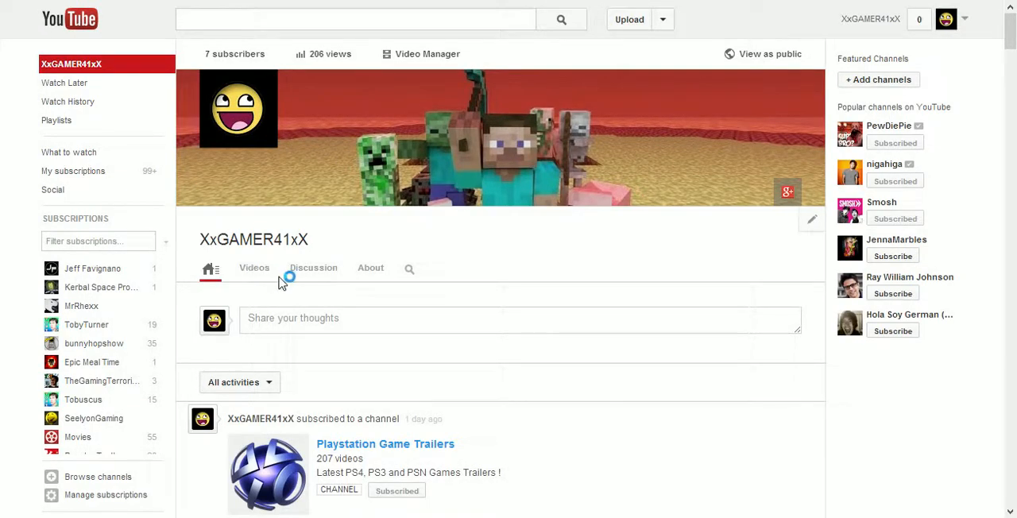
{"action": "left_click", "coordinate": [254, 267]}
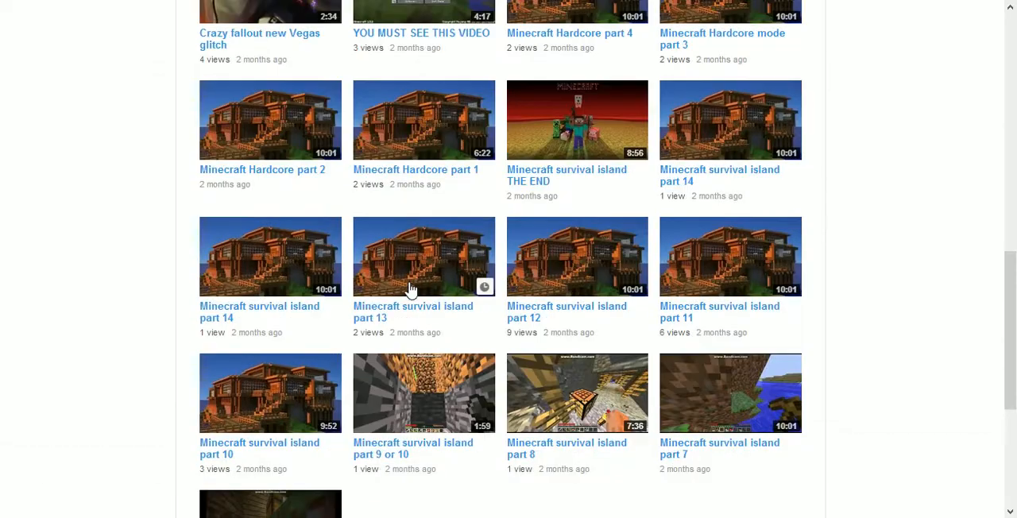
Load the remaining older uploads and reach the oldest videos like 'ELGIN watch walk through'.
{"action": "scroll", "scroll_direction": "up", "scroll_amount": 3}
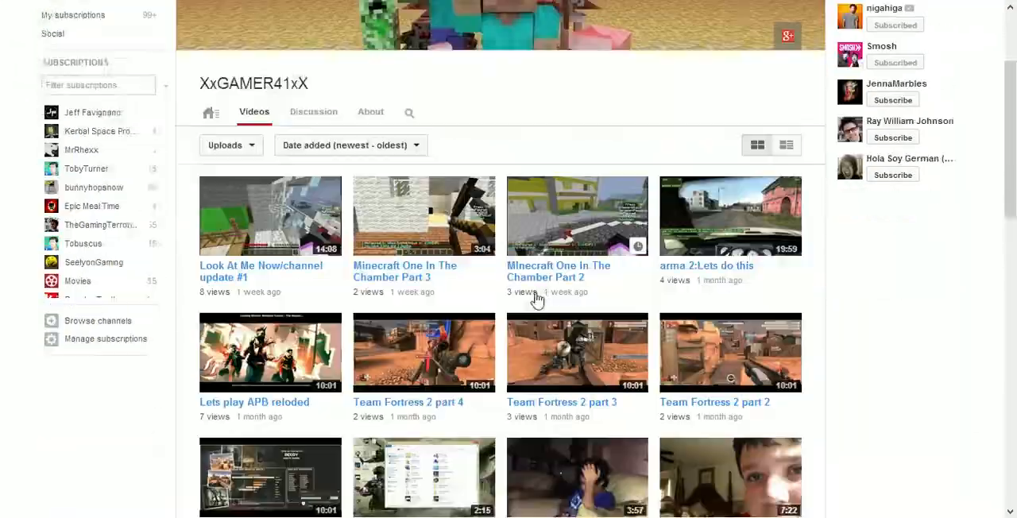
{"action": "scroll", "scroll_direction": "down", "scroll_amount": 3}
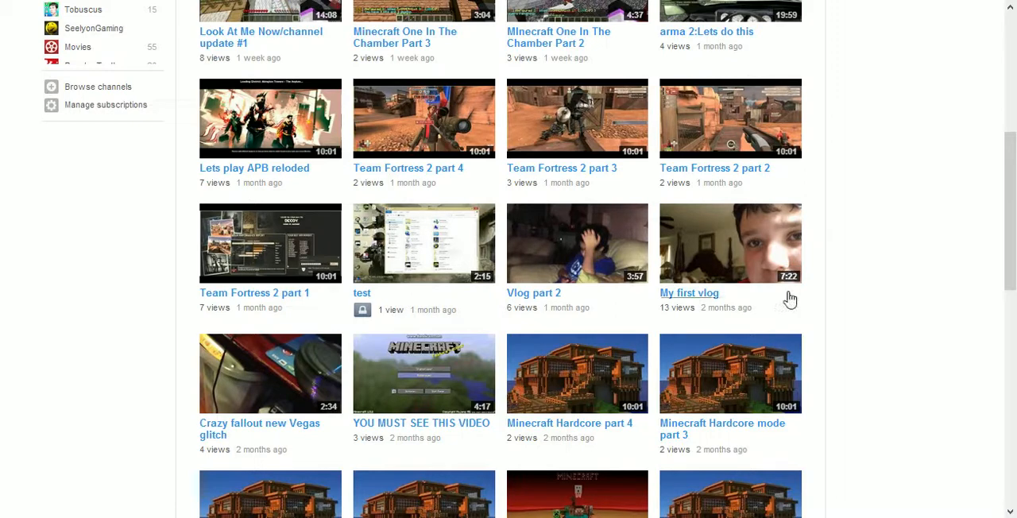
{"action": "mouse_move", "coordinate": [684, 295]}
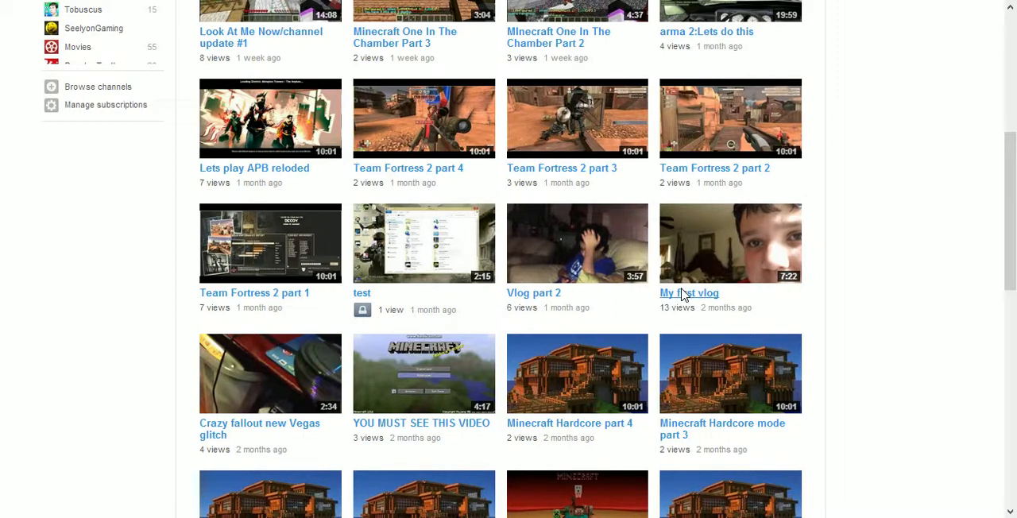
{"action": "mouse_move", "coordinate": [792, 275]}
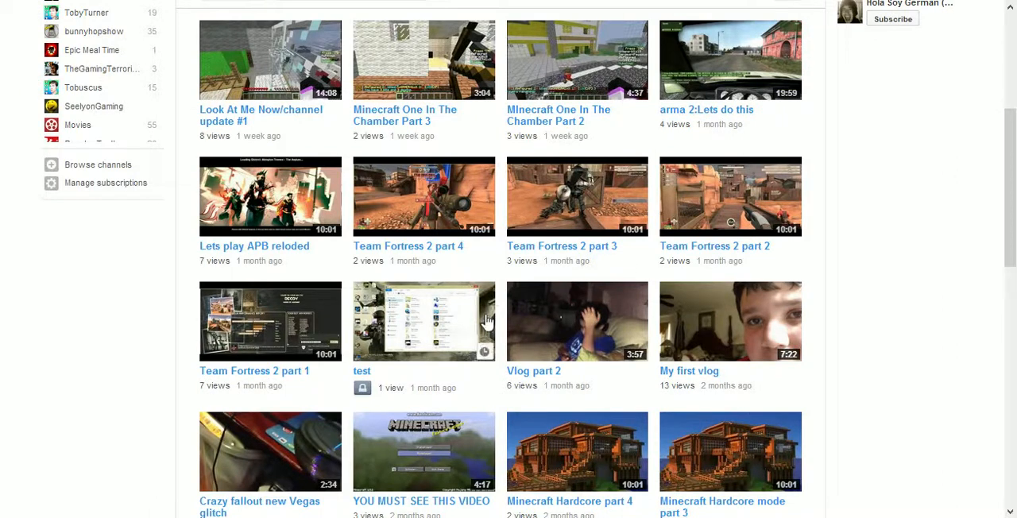
{"action": "mouse_move", "coordinate": [439, 407]}
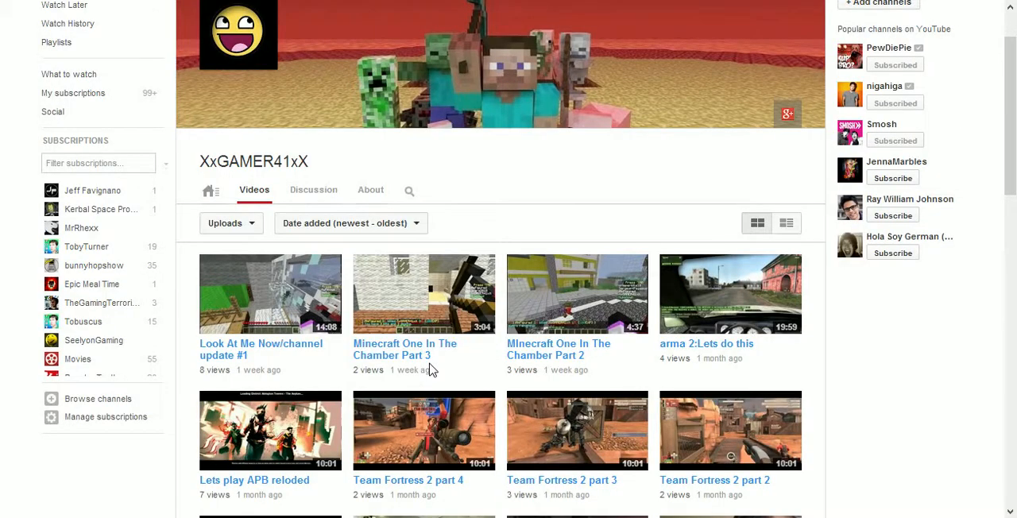
{"action": "mouse_move", "coordinate": [93, 340]}
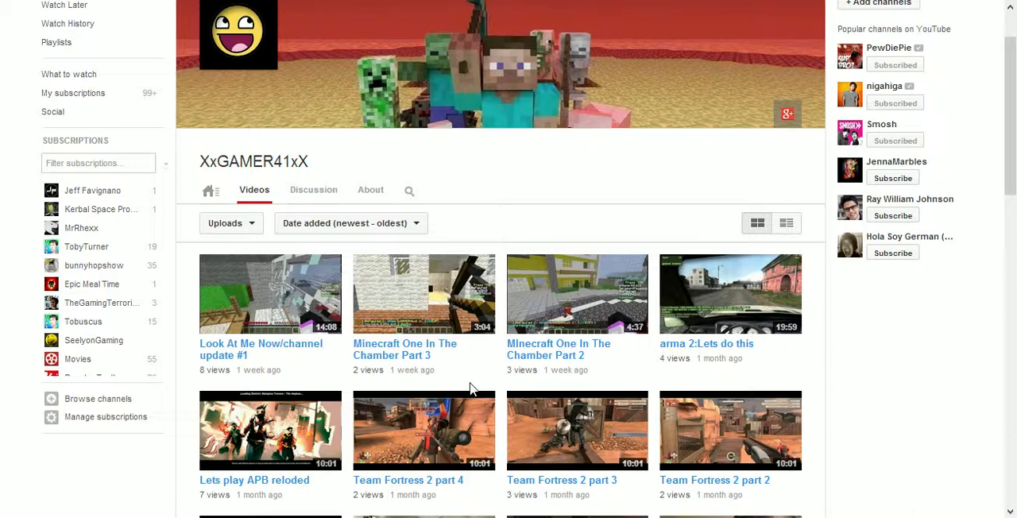
{"action": "mouse_move", "coordinate": [709, 340]}
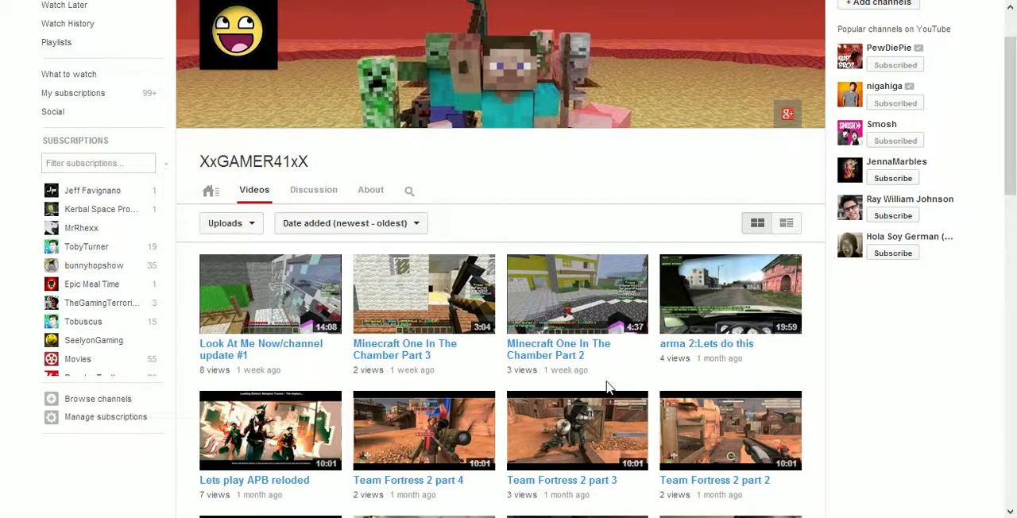
{"action": "scroll", "scroll_direction": "down", "scroll_amount": 3}
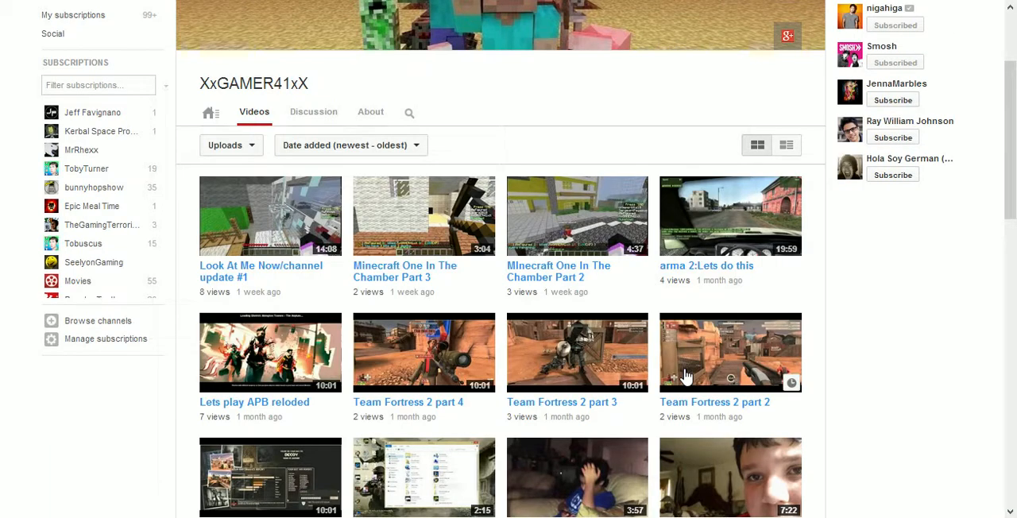
{"action": "scroll", "scroll_direction": "down", "scroll_amount": 3}
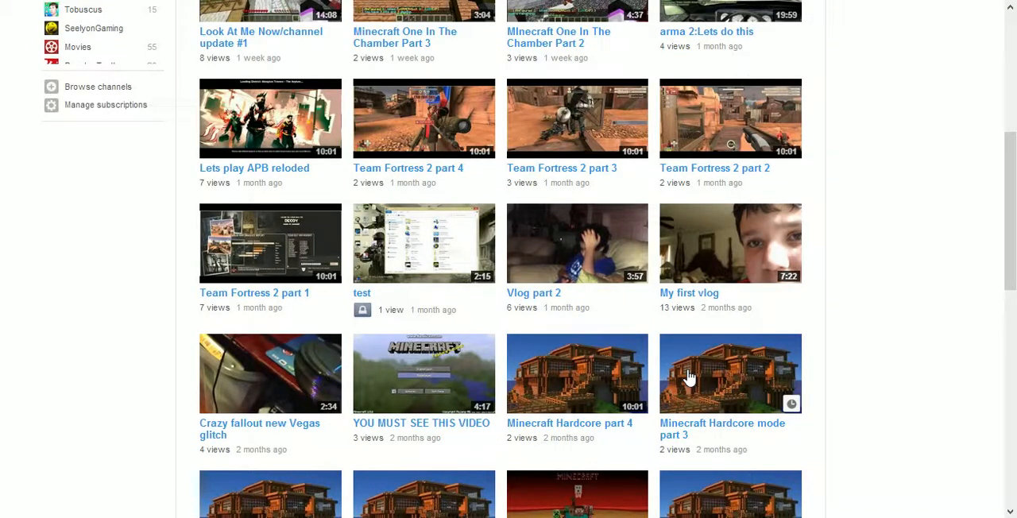
{"action": "scroll", "scroll_direction": "down", "scroll_amount": 3}
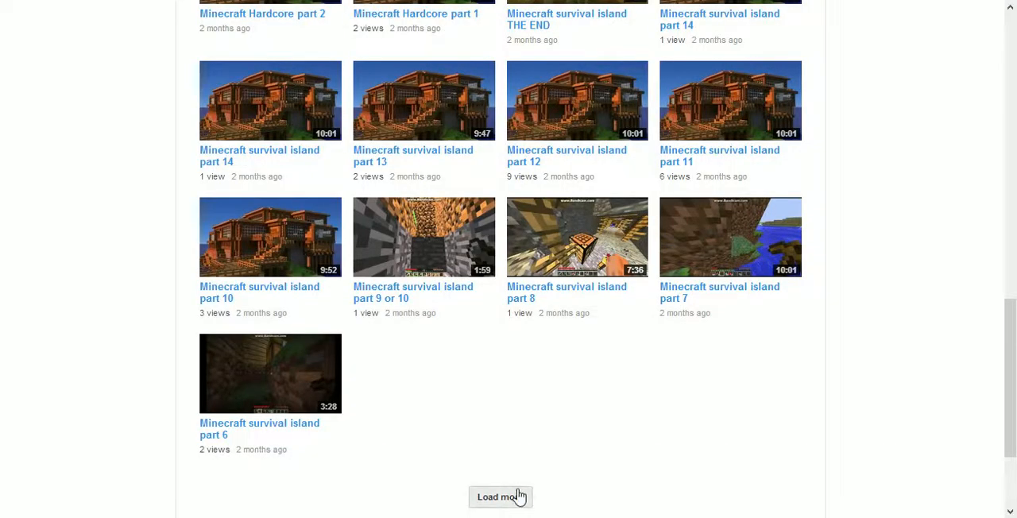
{"action": "left_click", "coordinate": [499, 497]}
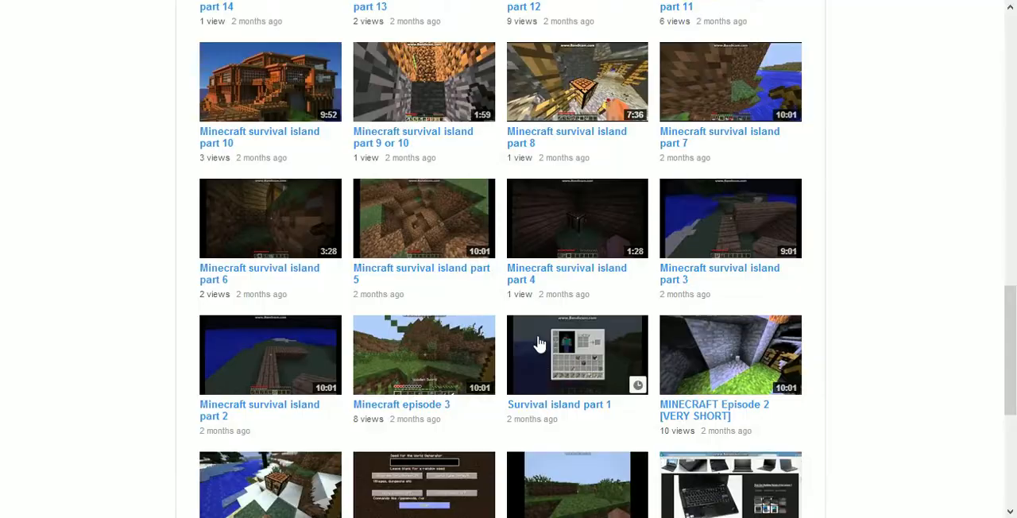
{"action": "scroll", "scroll_direction": "down", "scroll_amount": 3}
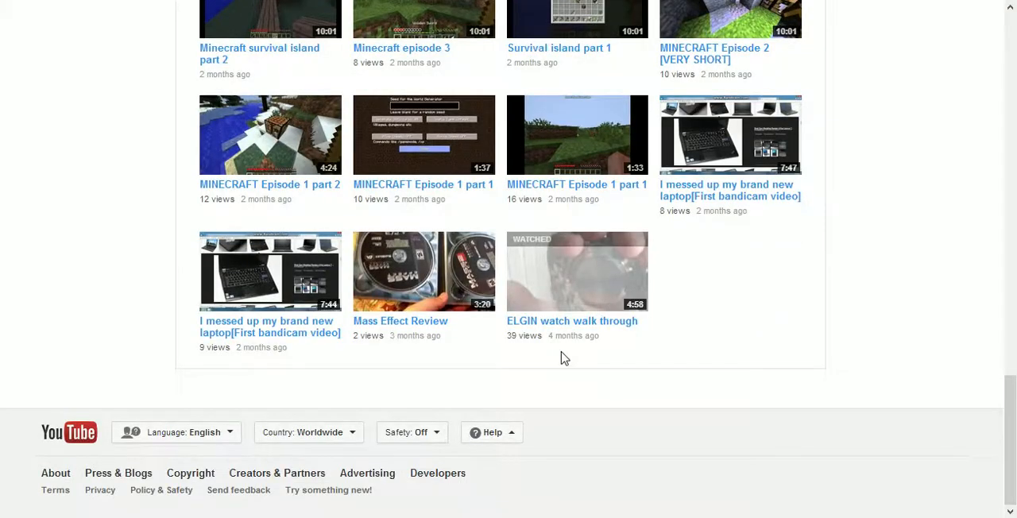
{"action": "mouse_move", "coordinate": [747, 118]}
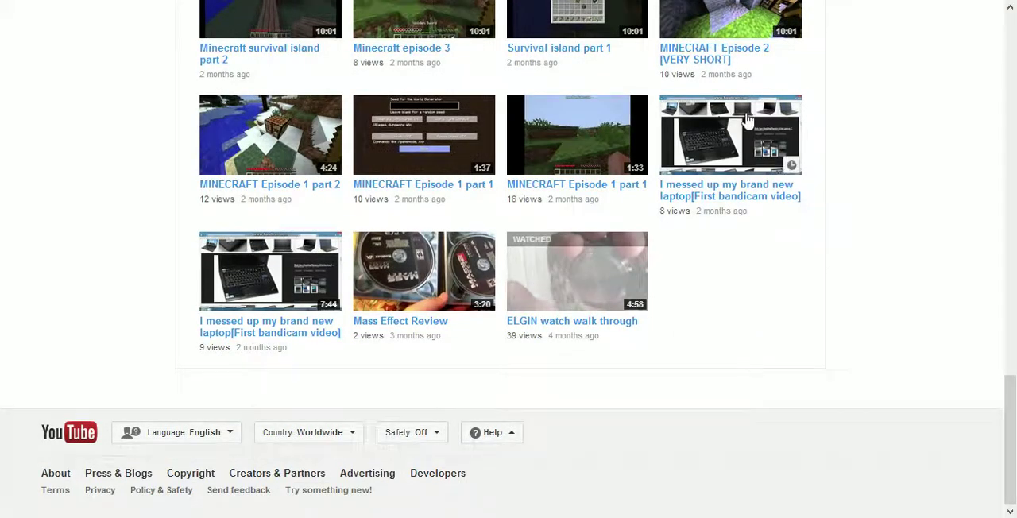
{"action": "mouse_move", "coordinate": [755, 244]}
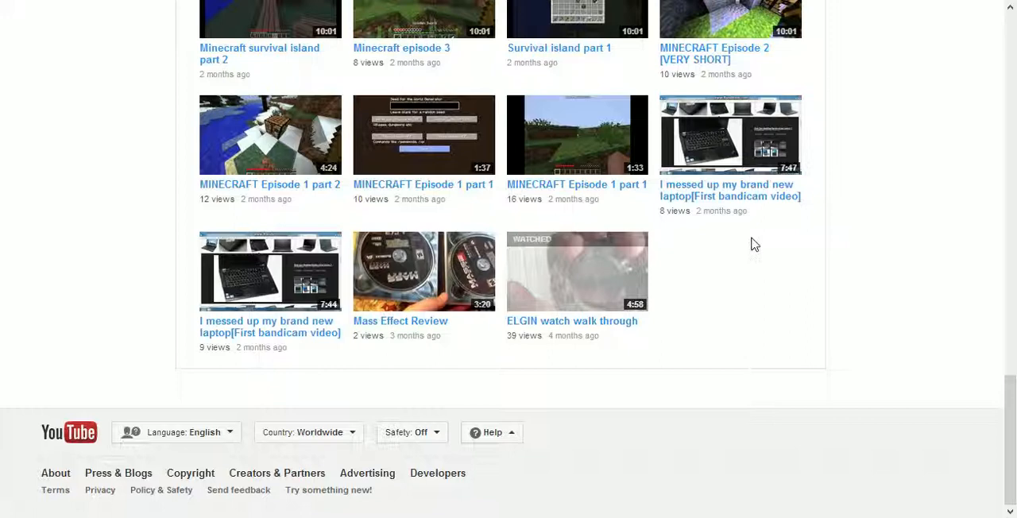